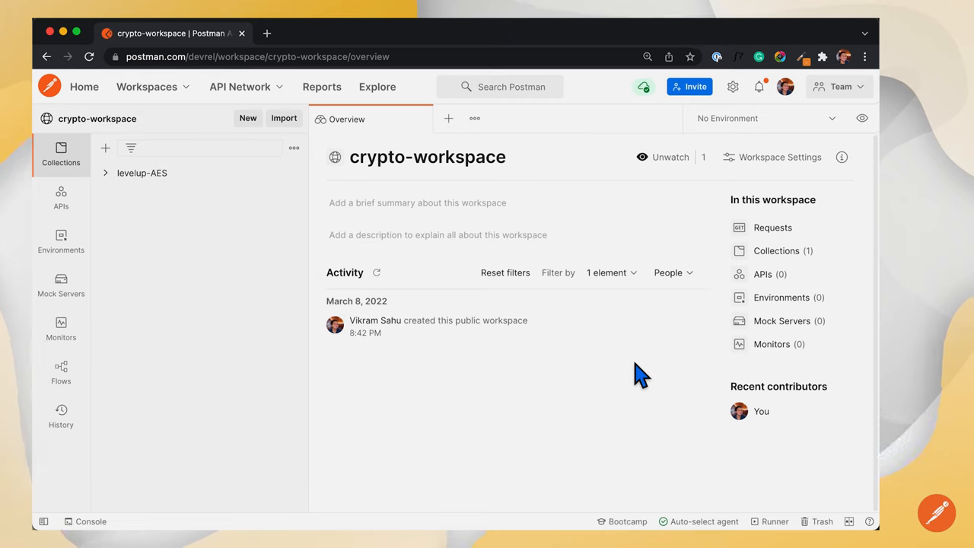
mouse_move(205, 241)
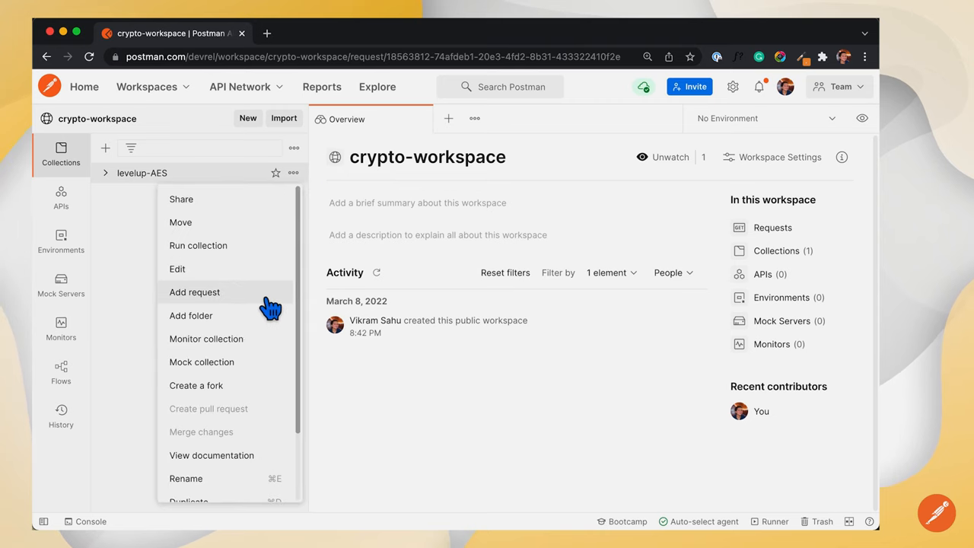
click(195, 292)
text(echo-API)
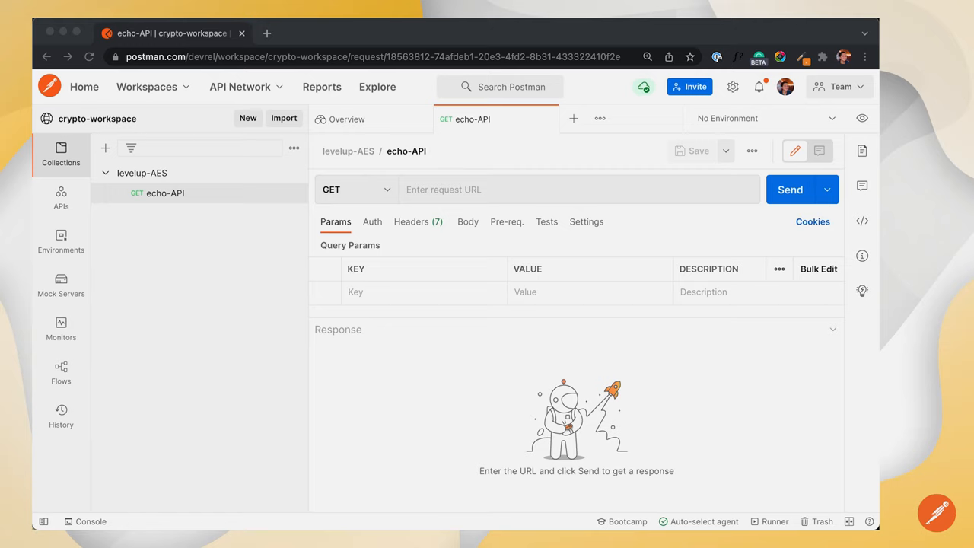
text(https://www.postman-echo.com/get)
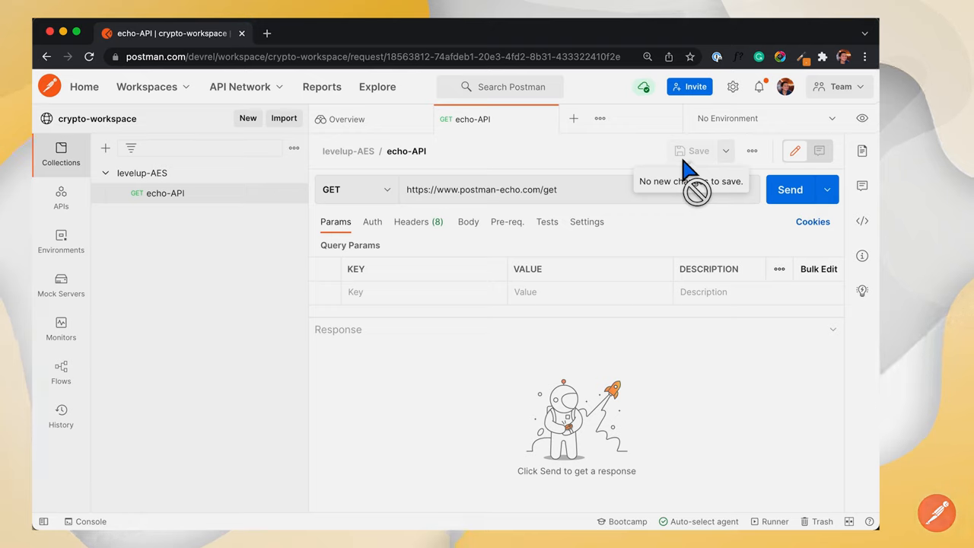
Write a pre-request script defining the secret message and encrypting it with CryptoJS.AES and SecretPassphrase.
click(507, 222)
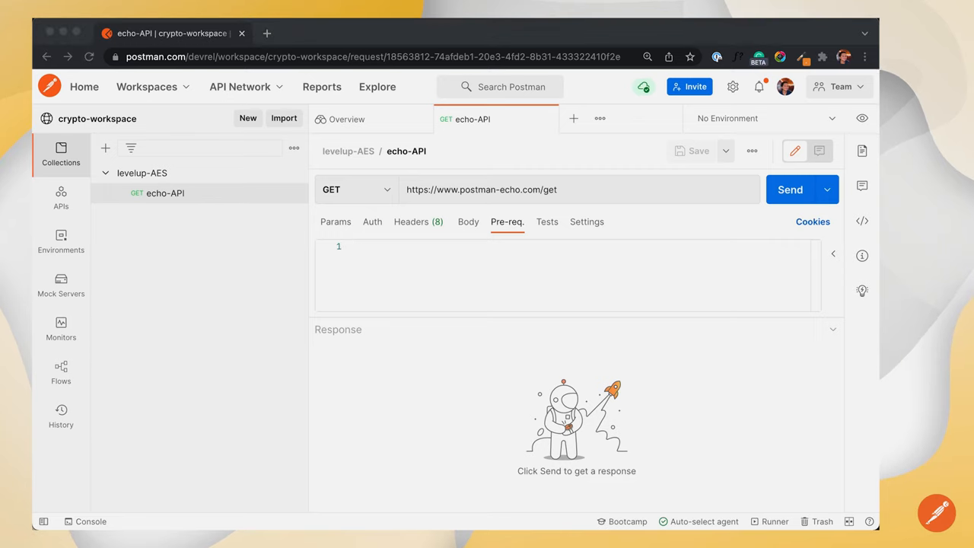
text(const message = "super secret is here : ********")
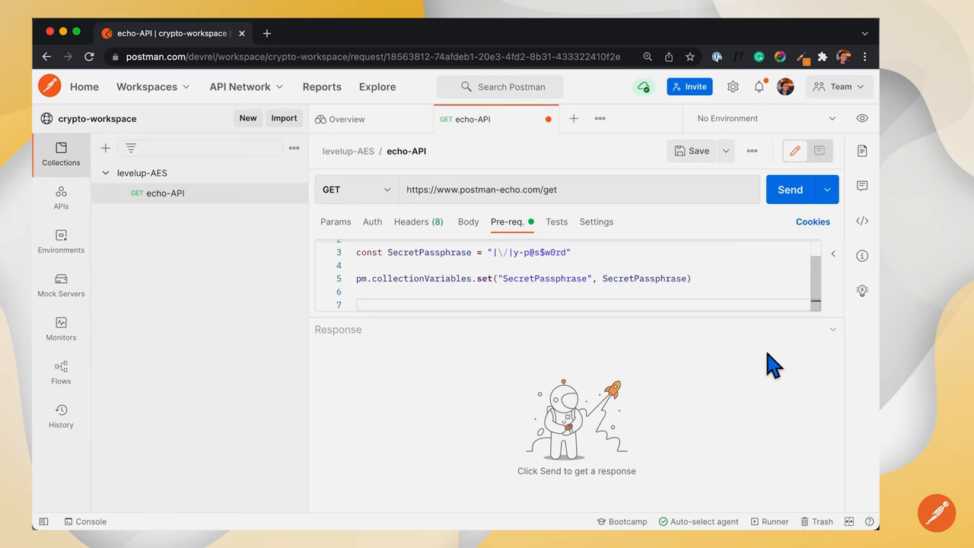
mouse_move(772, 365)
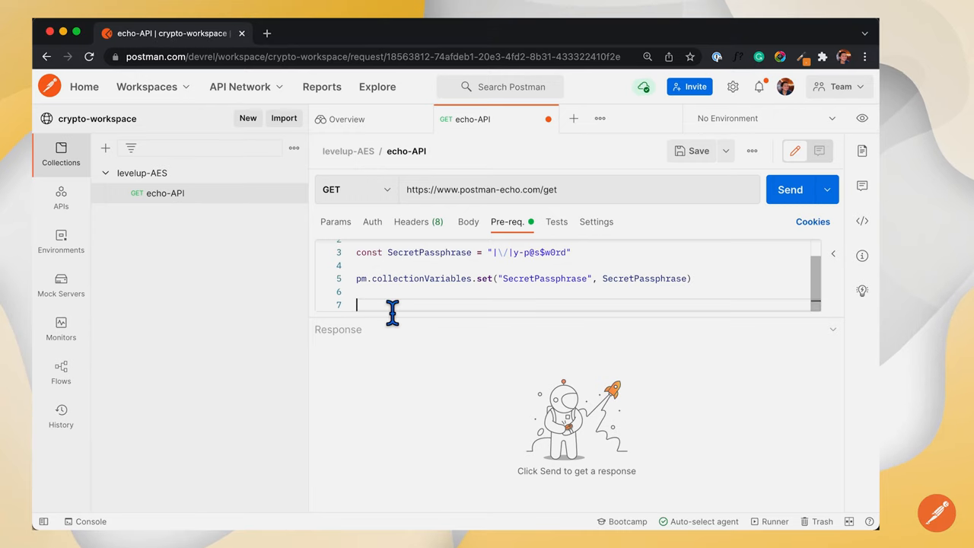
text(var superSecretEncrypted = CryptoJS.AES.encrypt(message, SecretPassphrase))
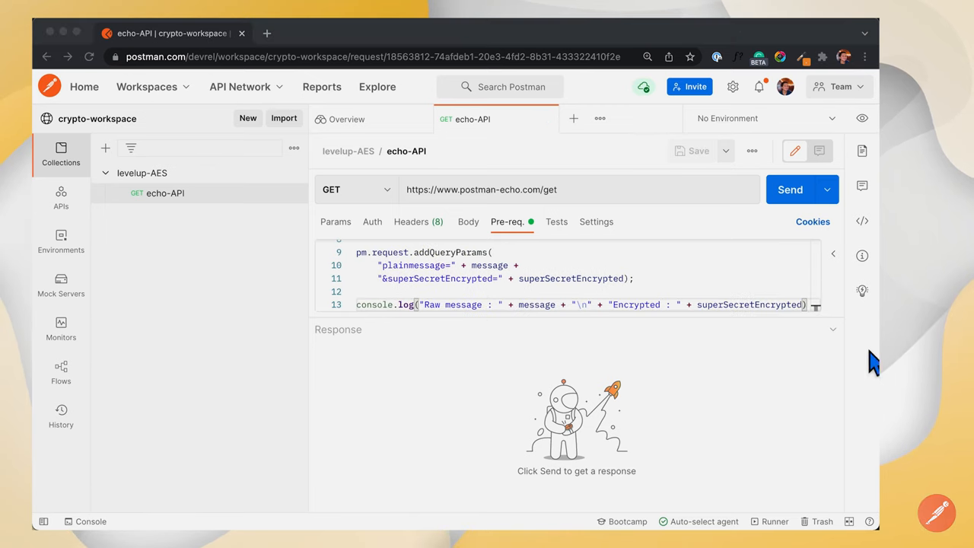
mouse_move(572, 326)
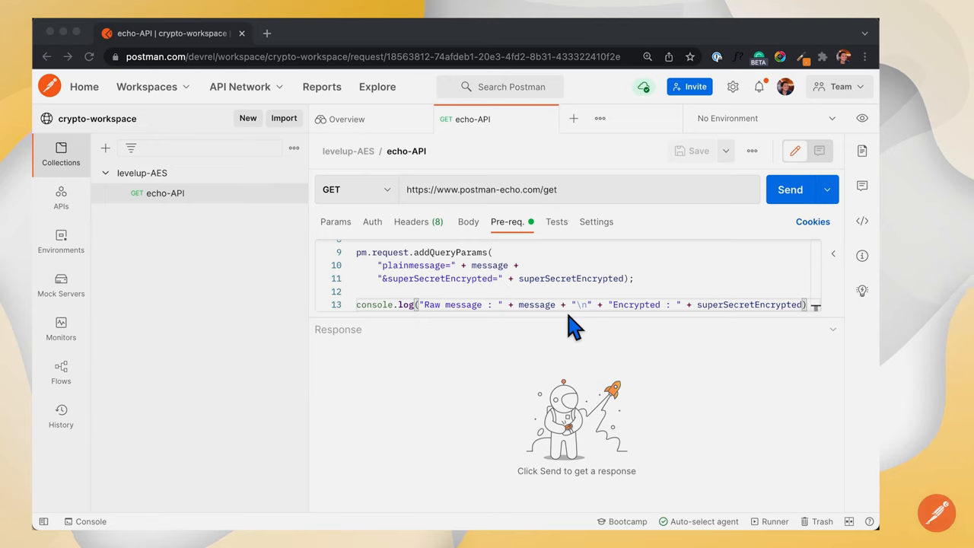
mouse_move(794, 210)
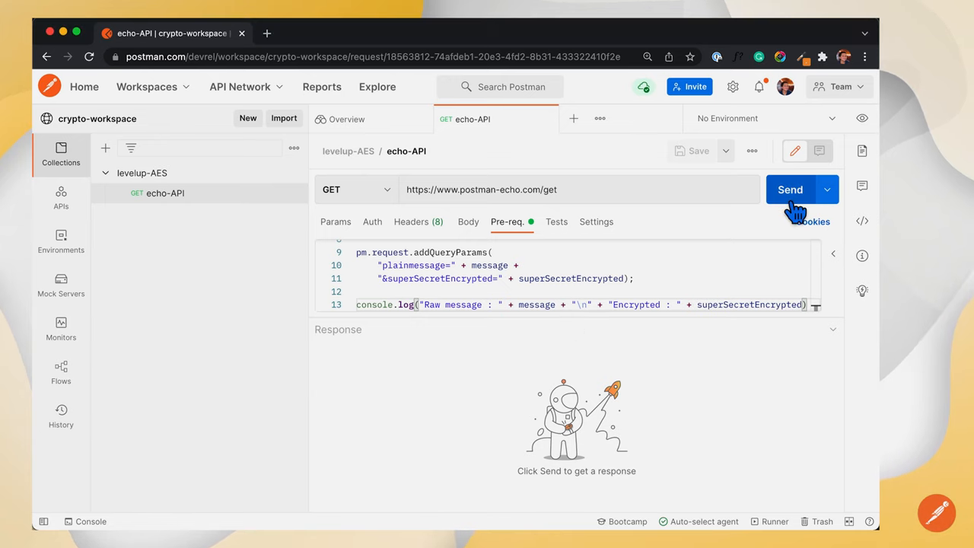
Send the echo request and view the raw and encrypted message logs in the console.
click(789, 188)
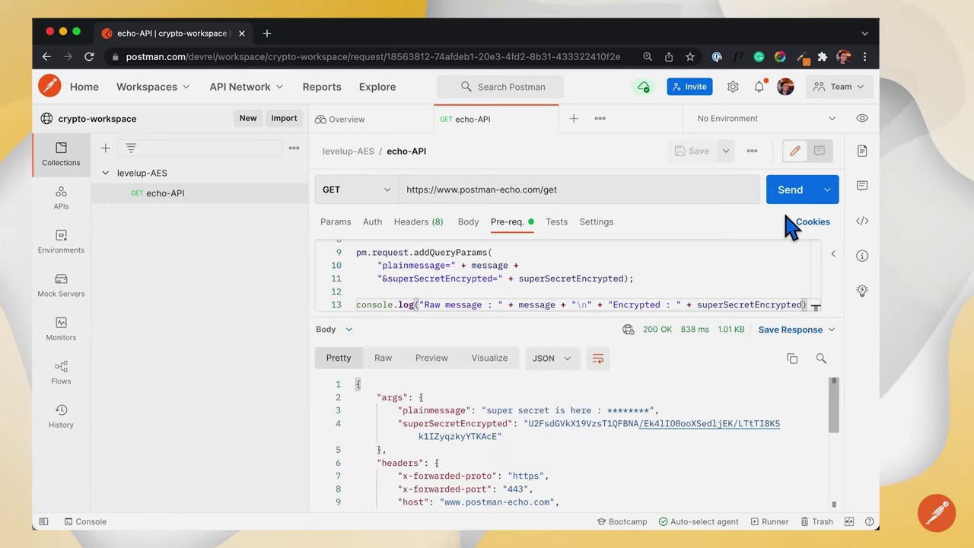
click(85, 520)
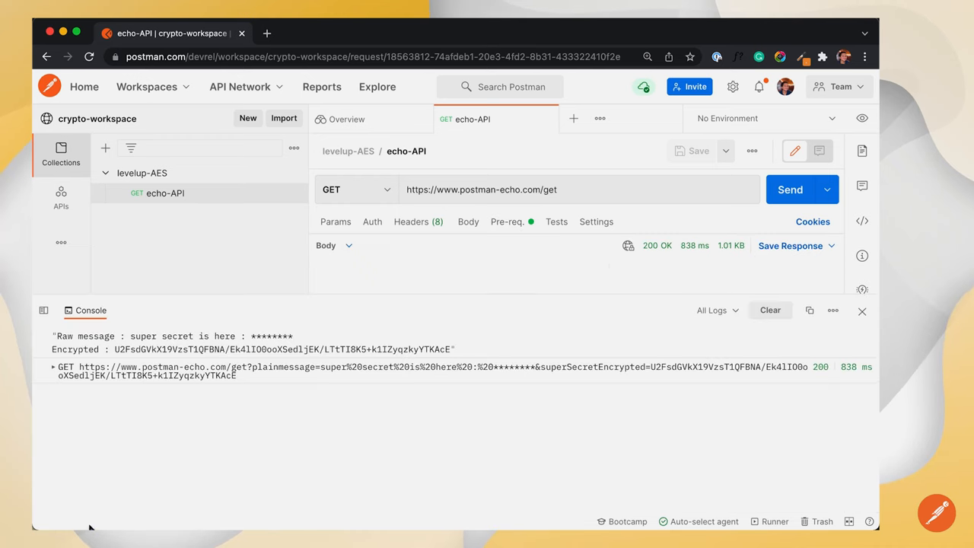
mouse_move(109, 356)
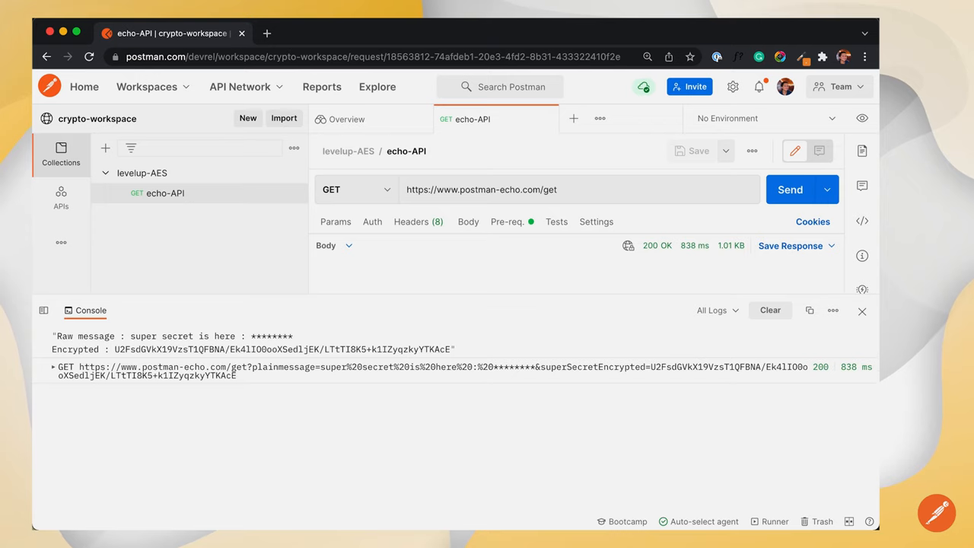
mouse_move(544, 243)
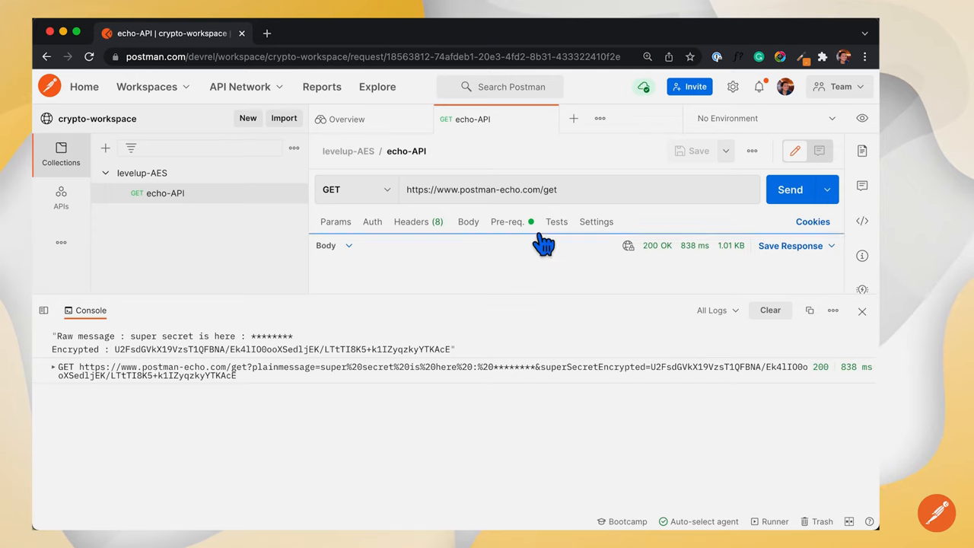
Start the test script reading the response JSON and the SecretPassphrase collection variable.
click(556, 222)
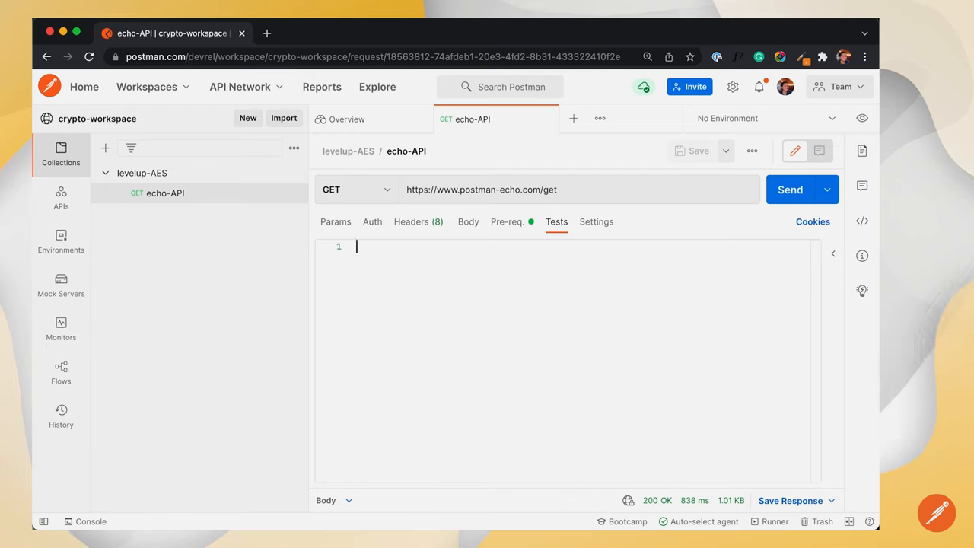
mouse_move(540, 353)
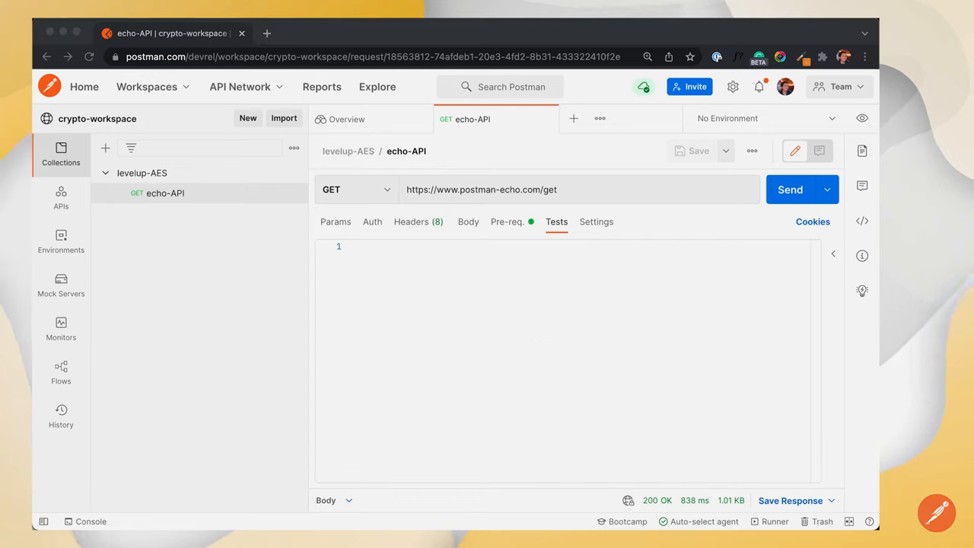
click(581, 296)
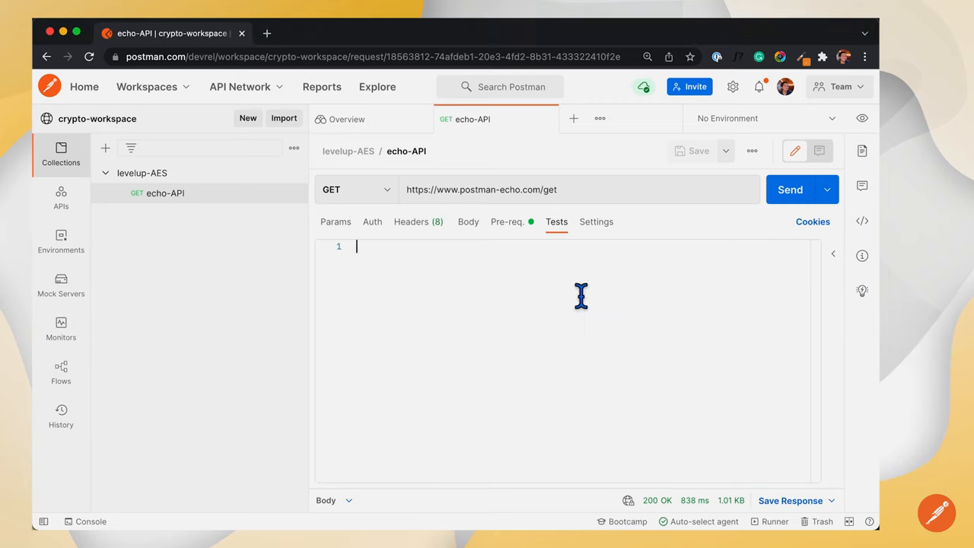
text(var data = pm.response.json();)
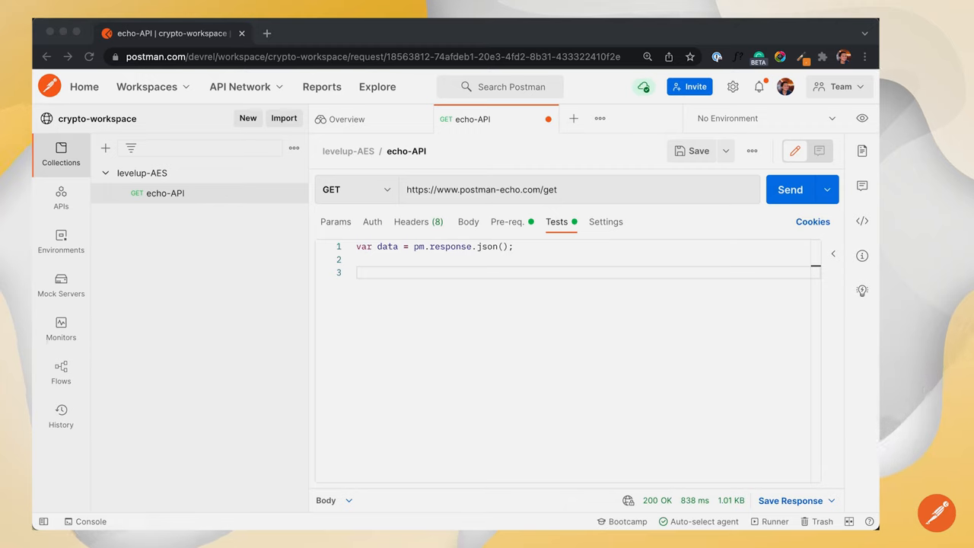
text(var secret = pm.collectionVariables.get("SecretPassphrase"))
text(var showMyDecryptedMessage = CryptoJS.AES.decrypt(data.args.superSecretEncrypted, secret))
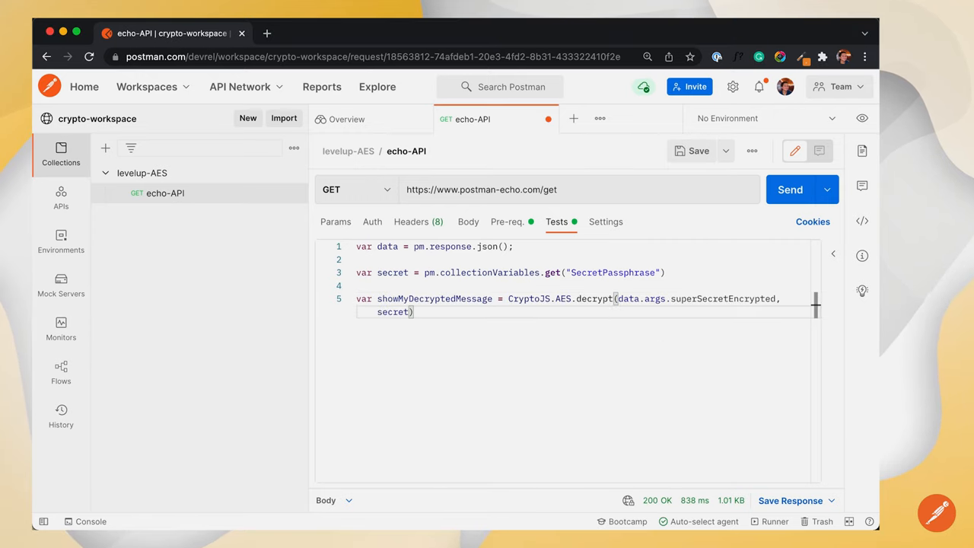
Log the AES-decrypted message as UTF-8 via showMyDecryptedMessage.toString(CryptoJS.enc.Utf8).
key(enter)
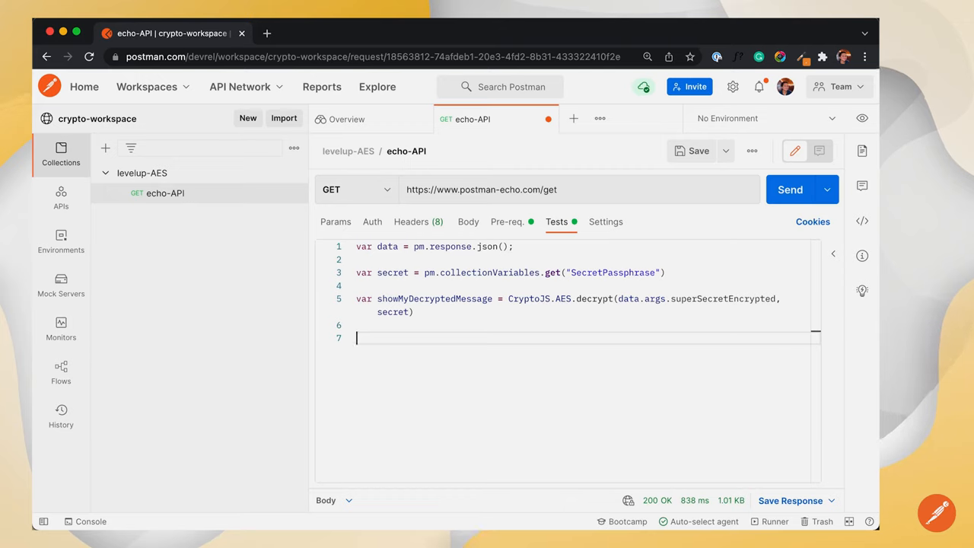
mouse_move(399, 346)
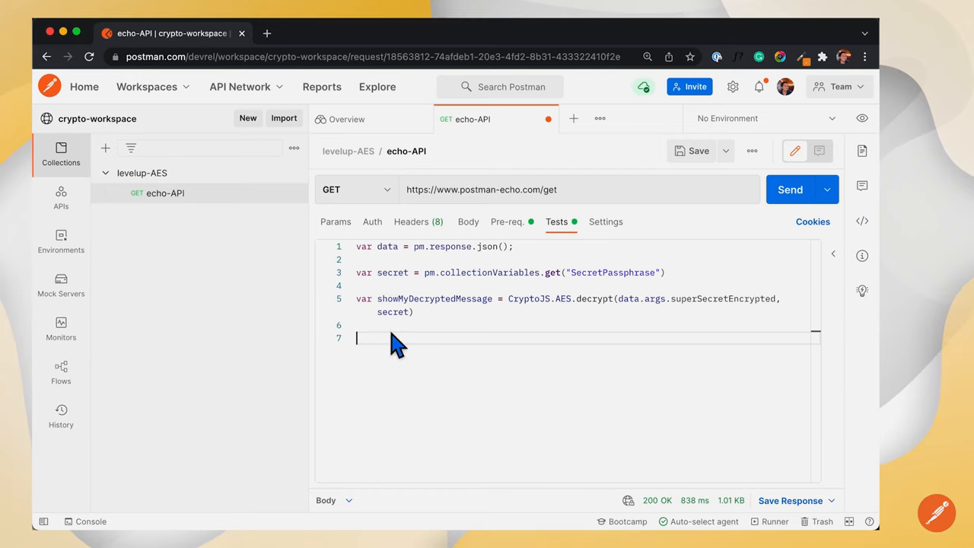
text(console.log(showMyDecryptedMessage.toString(CryptoJS.enc.Utf8)))
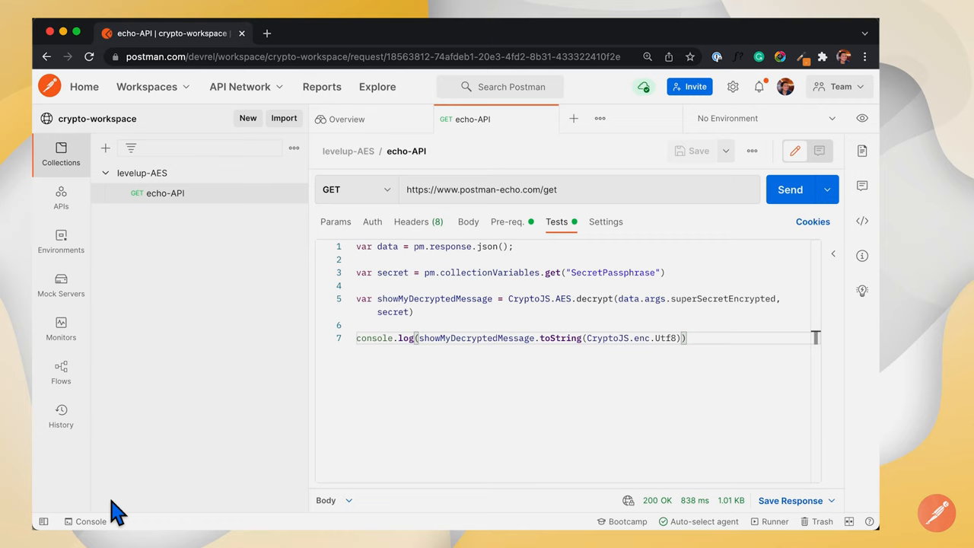
mouse_move(334, 429)
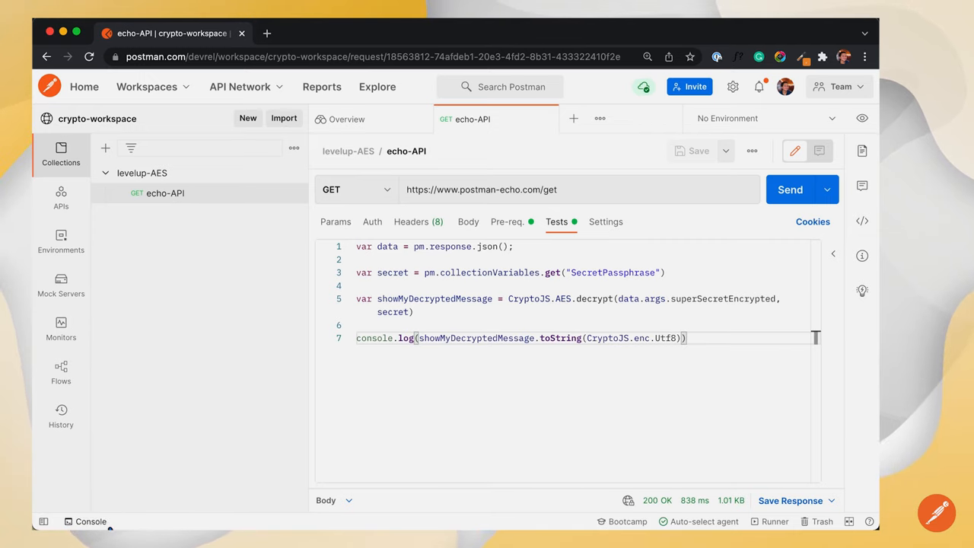
Clear the console and resend echo-API so raw, encrypted and decrypted messages are logged.
click(85, 520)
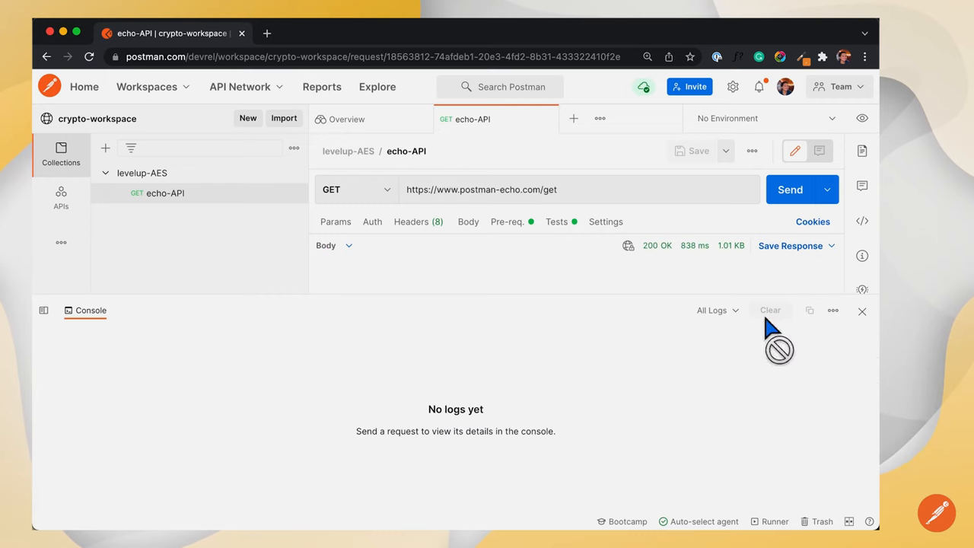
click(789, 189)
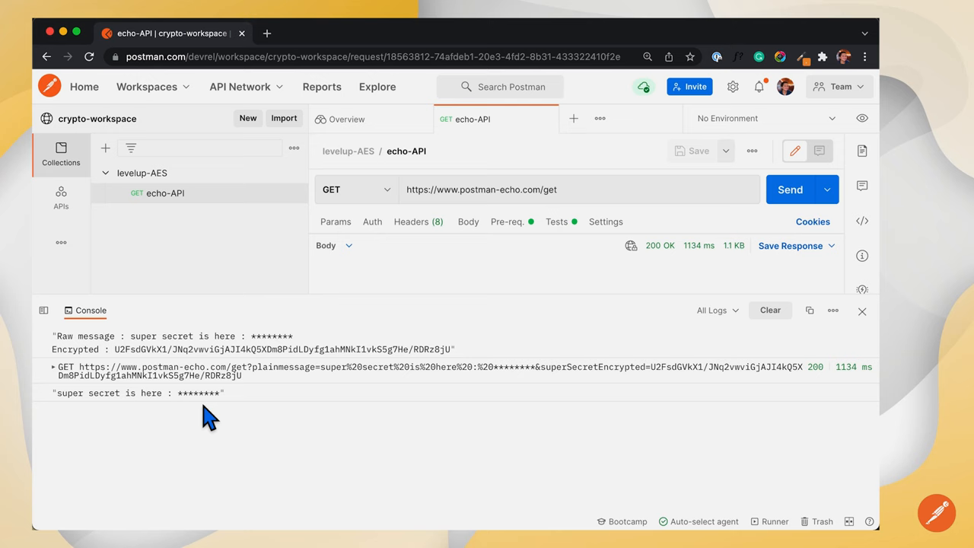
click(557, 222)
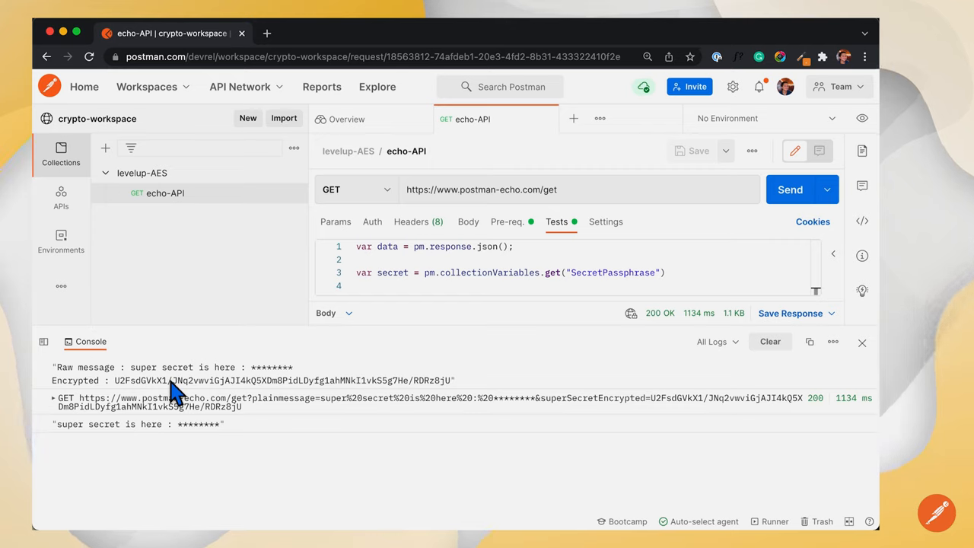
mouse_move(447, 301)
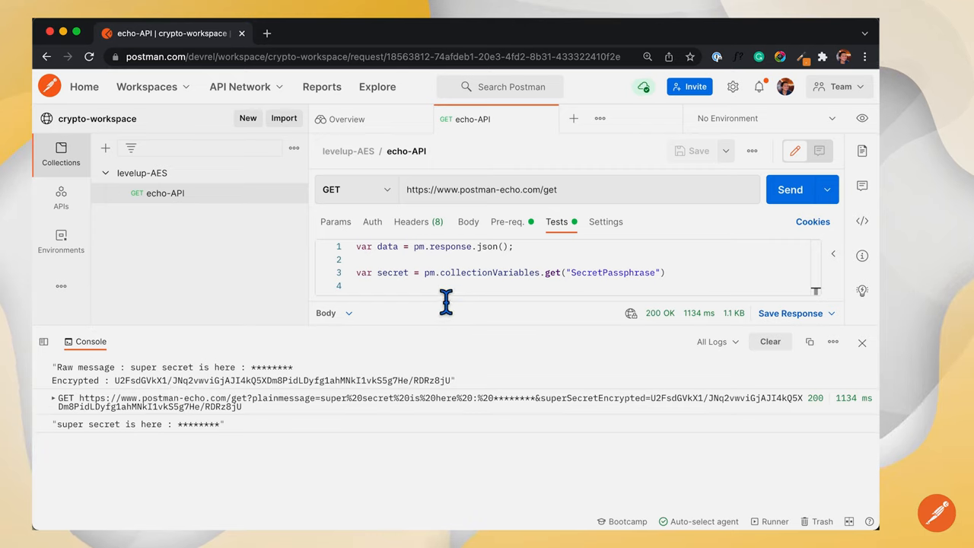